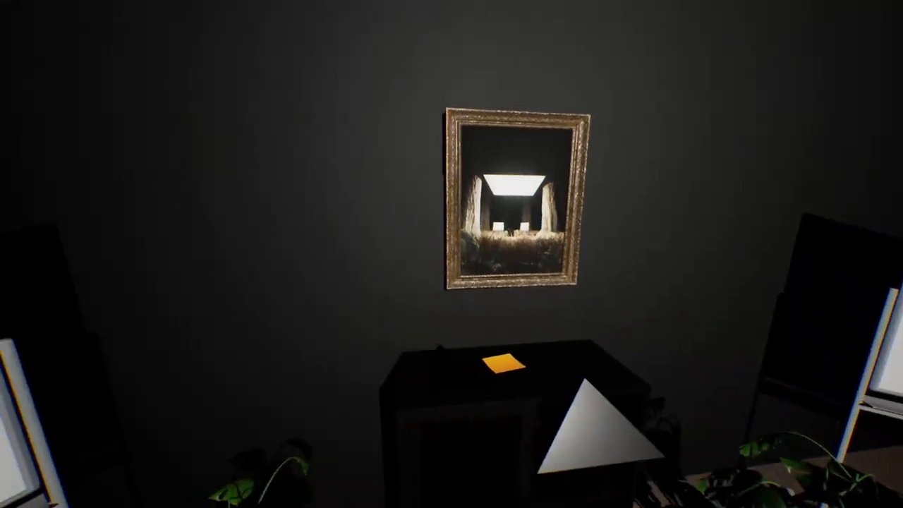
{"action": "mouse_move", "coordinate": [451, 254]}
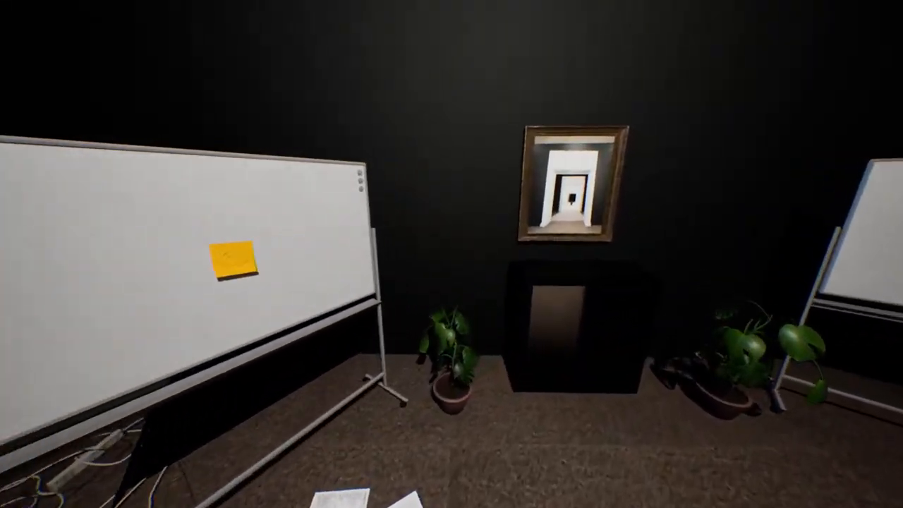
{"action": "mouse_move", "coordinate": [451, 254]}
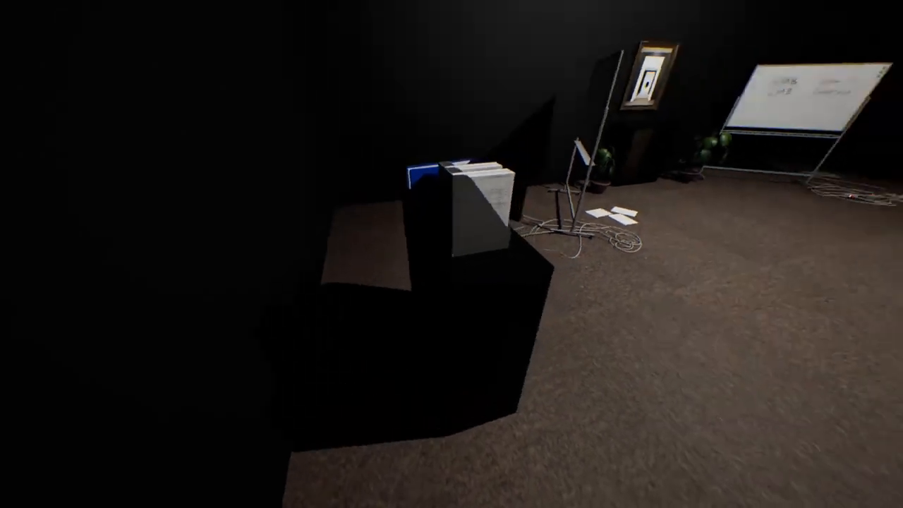